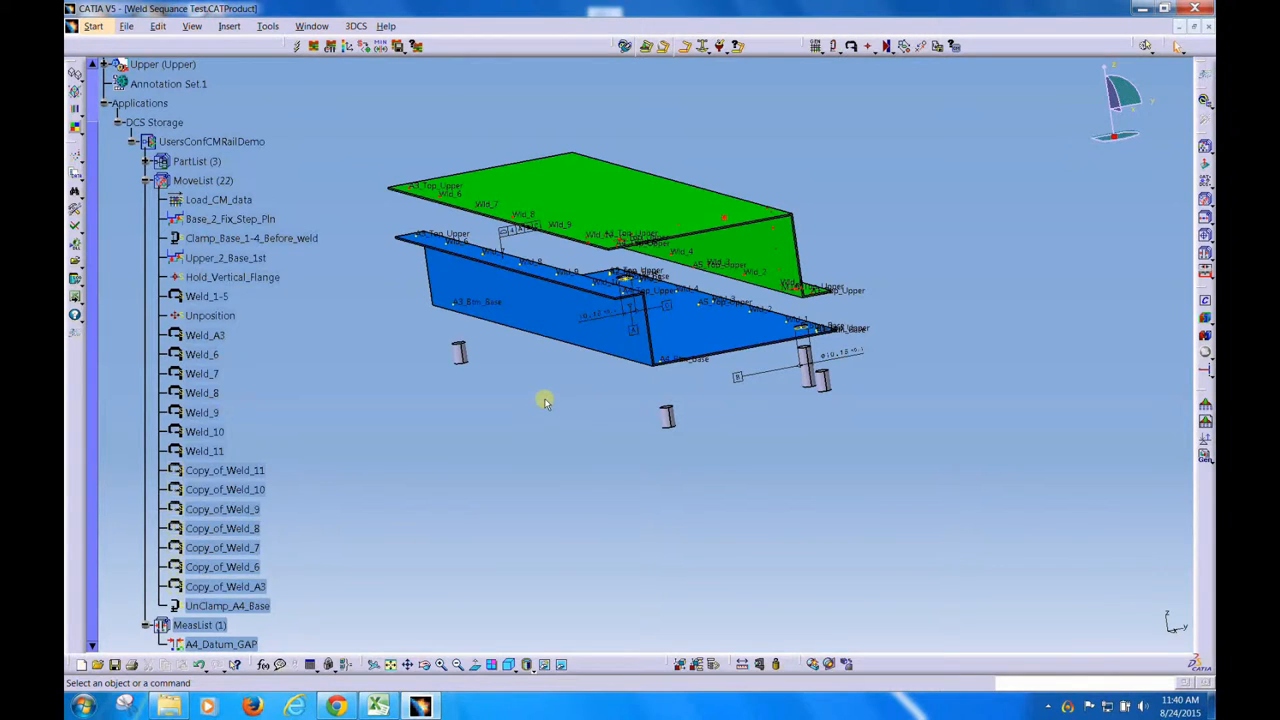
Step: Preview the original weld moves (Weld_6 to Copy_of_Weld_8) and confirm A4_Datum_GAP reads about 3.12 mm
click(221, 643)
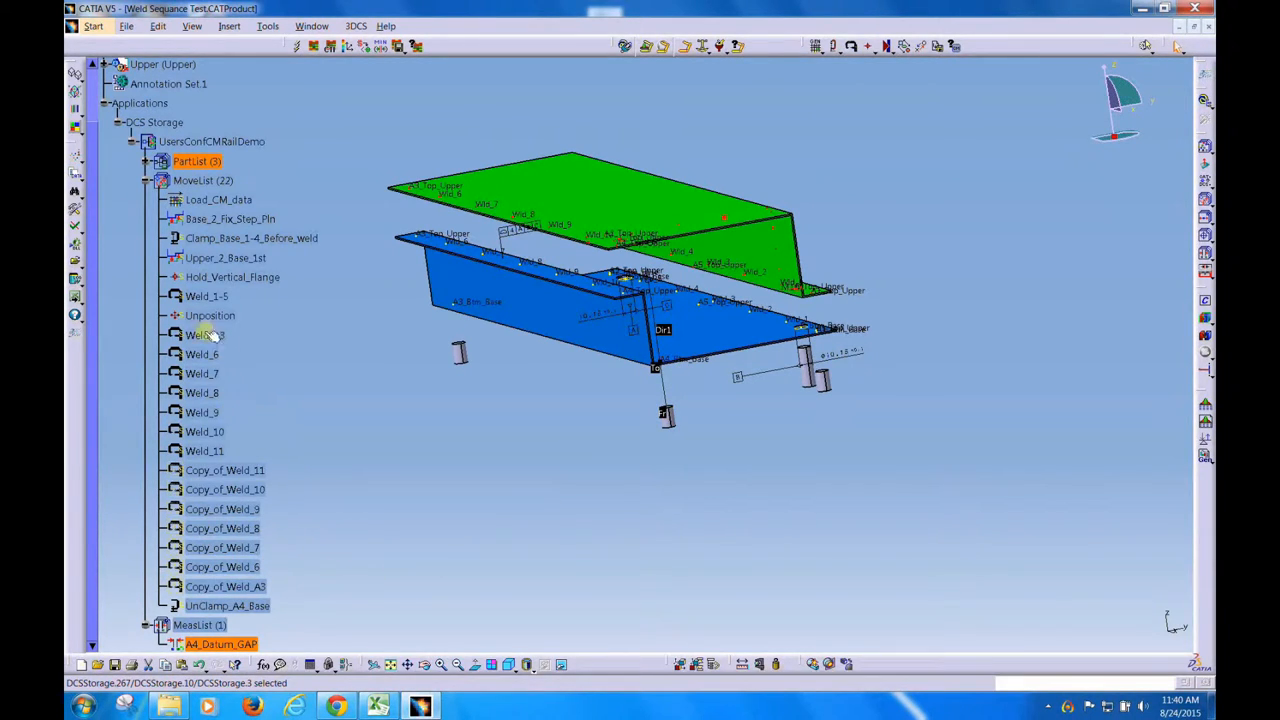
click(205, 335)
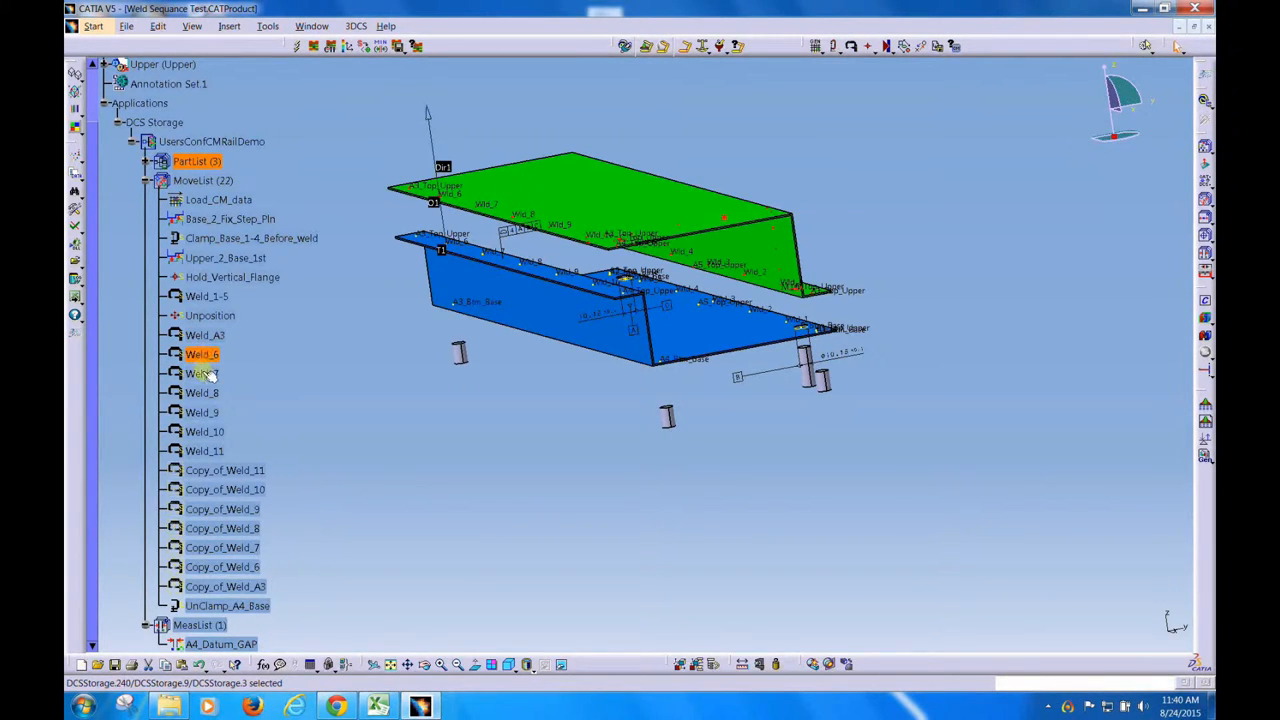
click(202, 392)
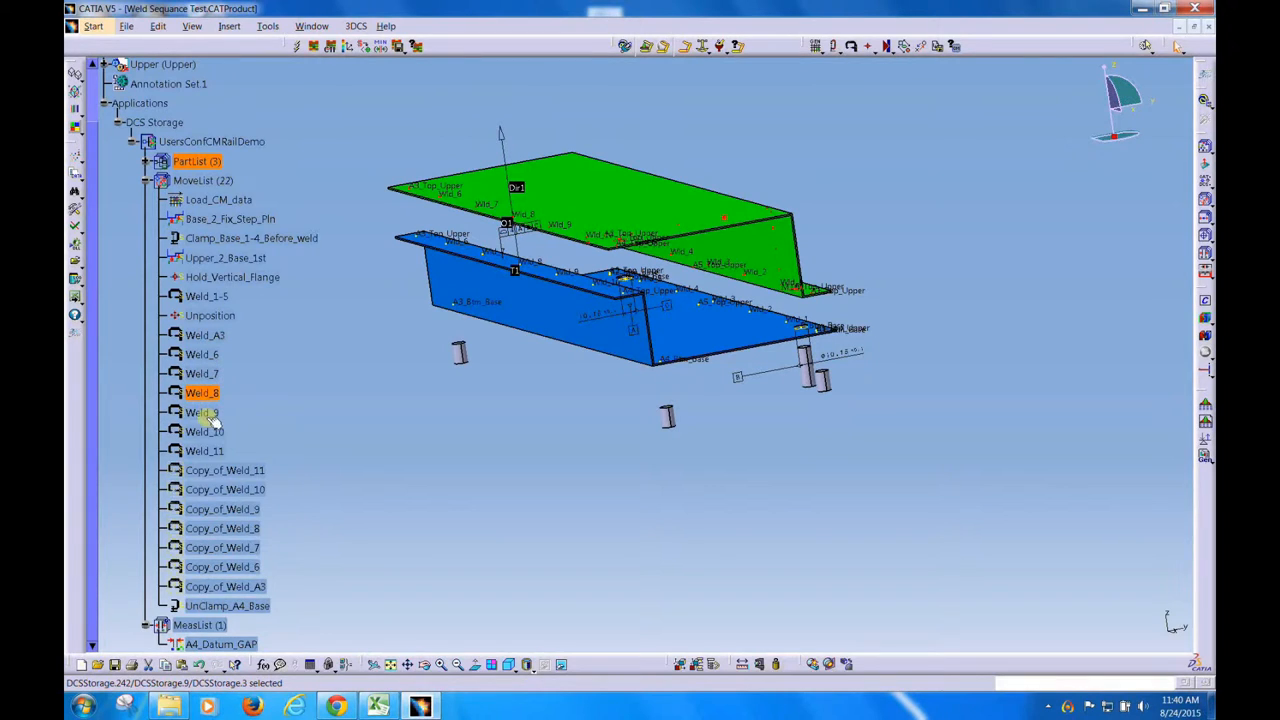
click(204, 431)
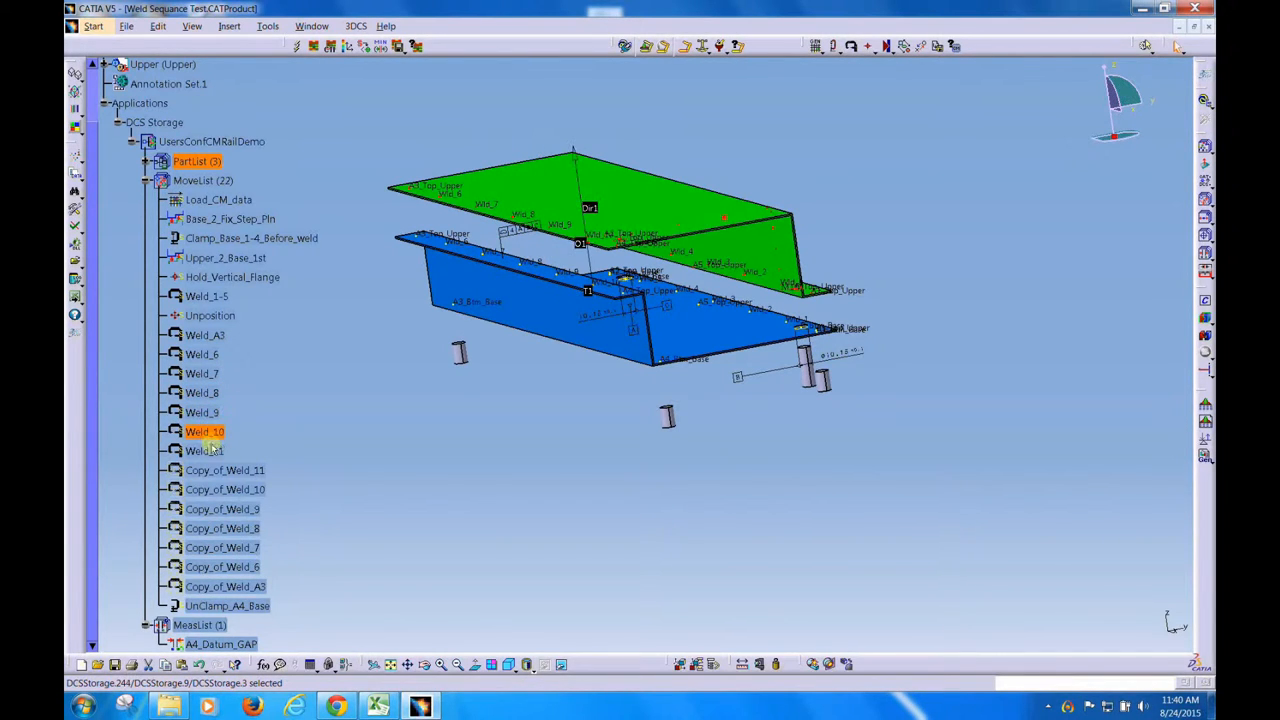
click(203, 451)
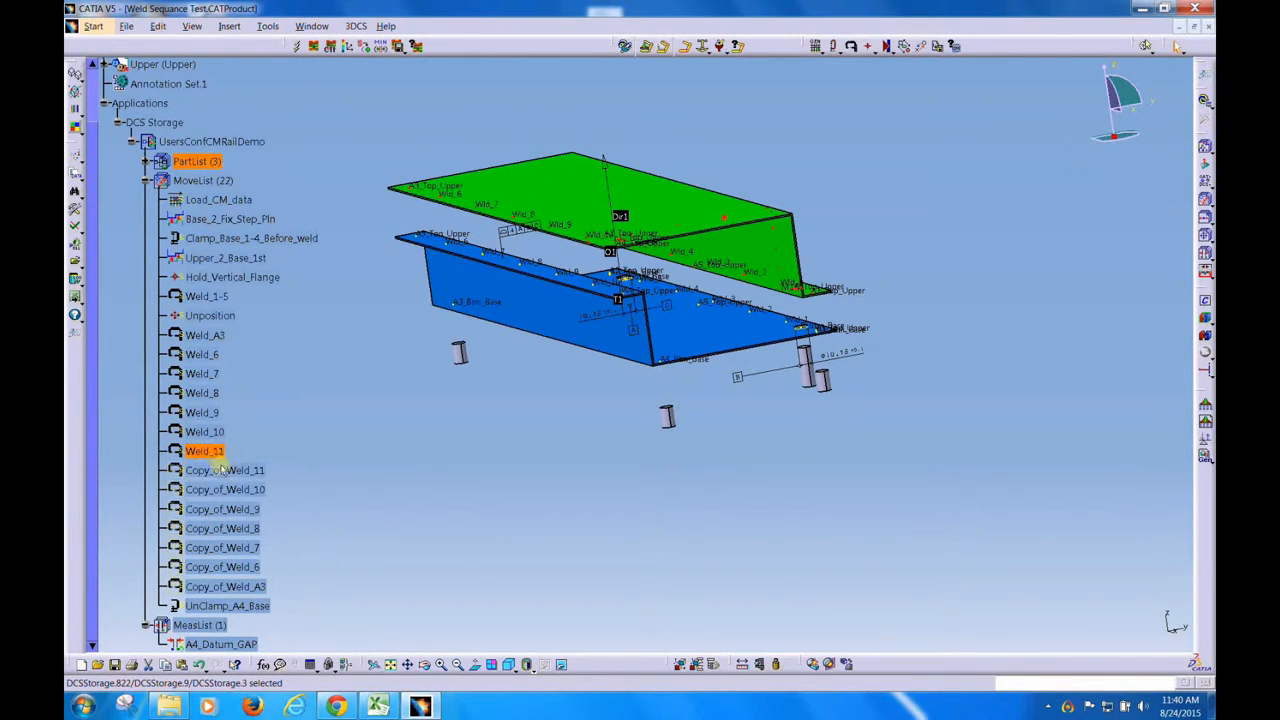
mouse_move(235, 489)
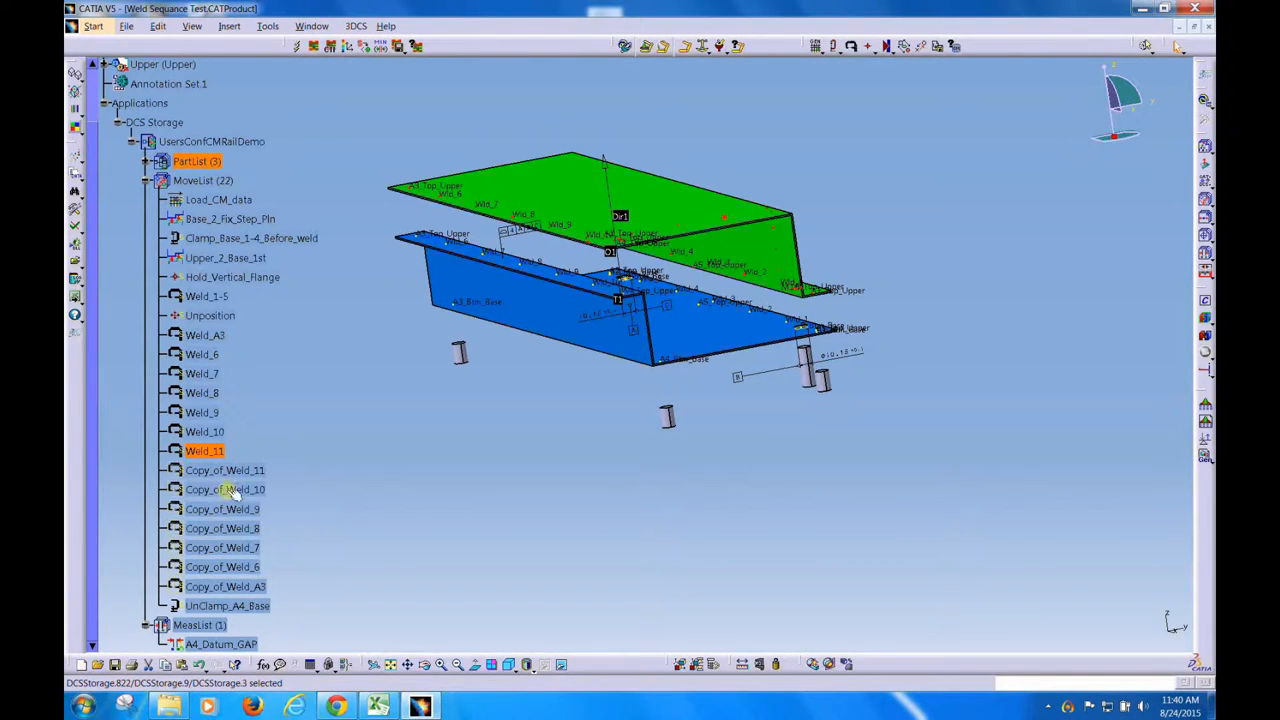
click(225, 470)
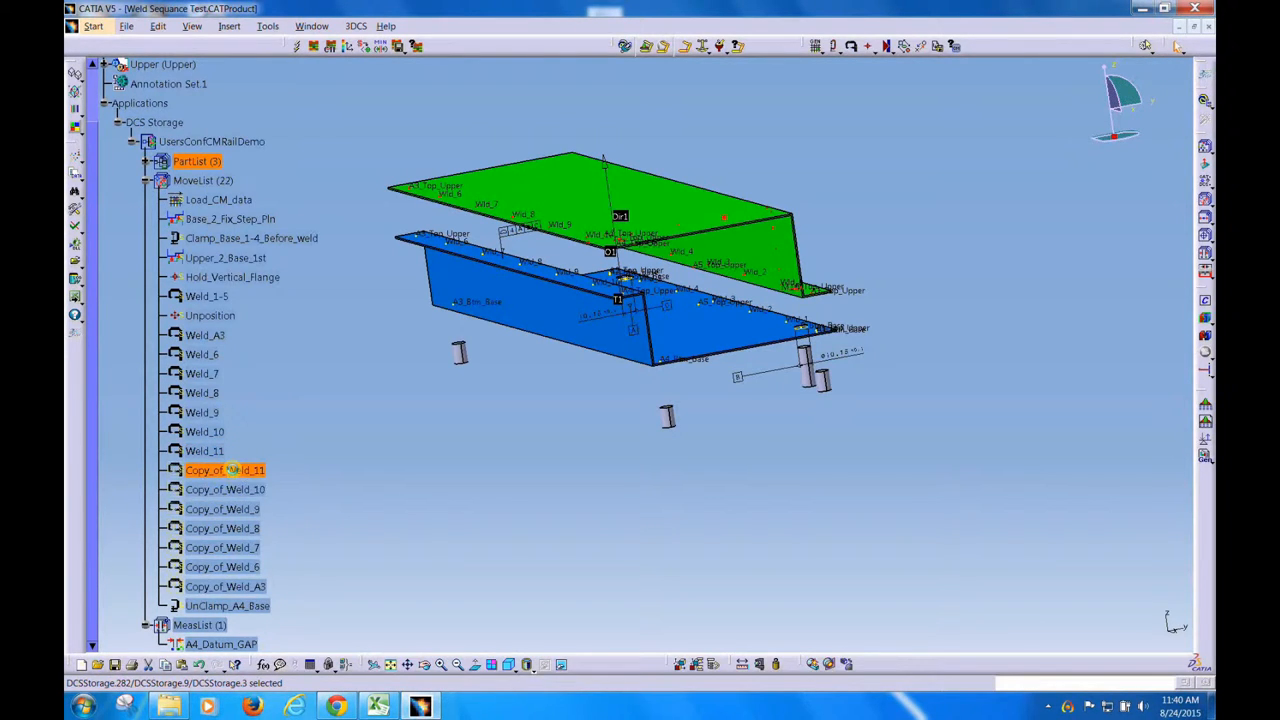
click(223, 508)
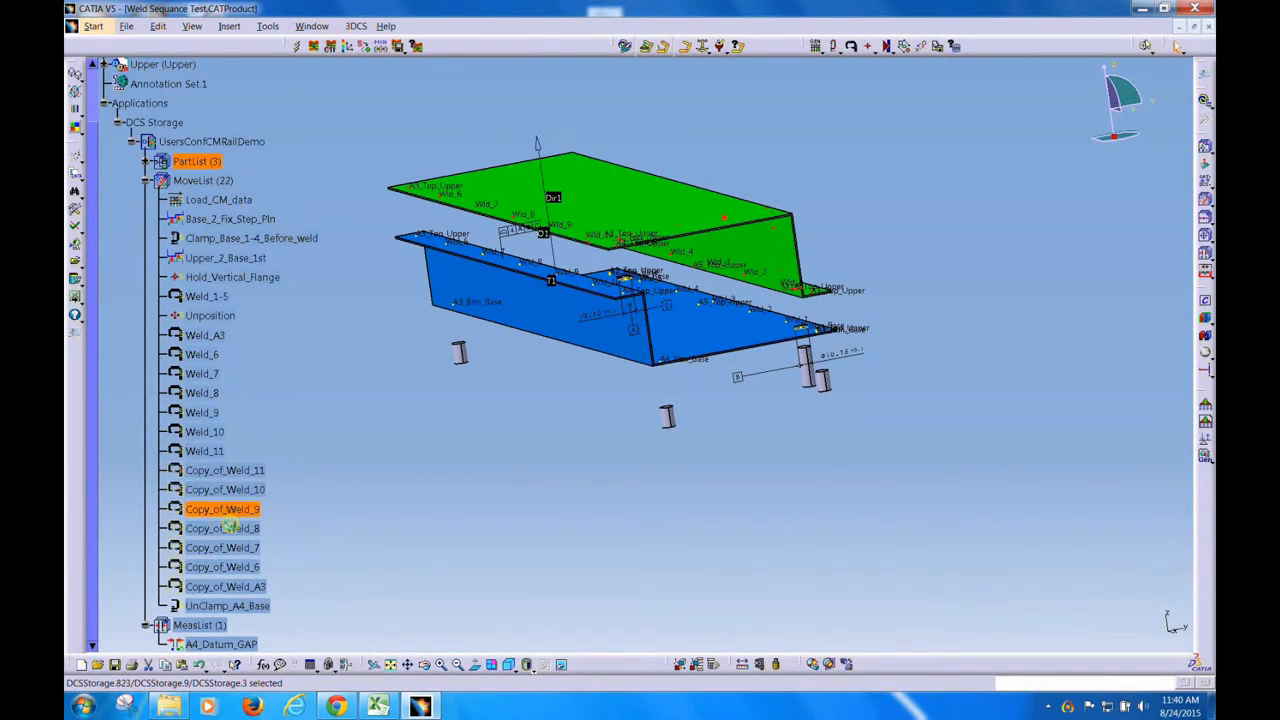
click(222, 528)
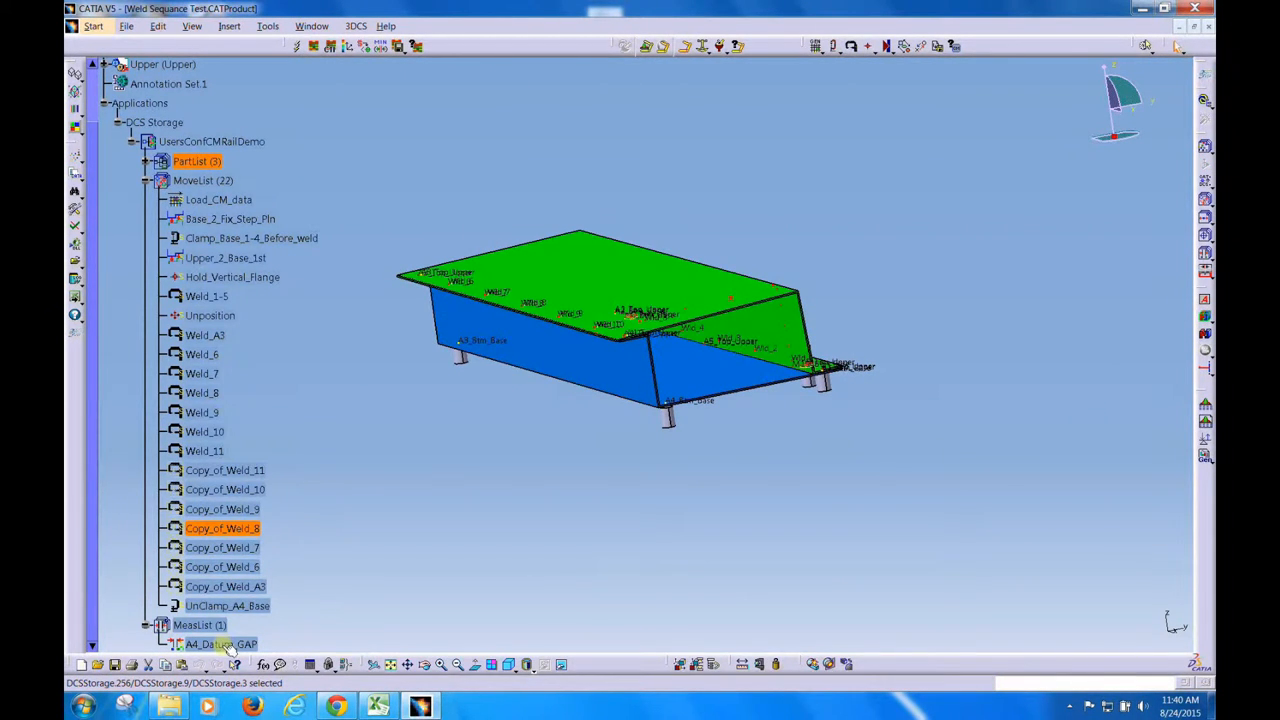
double_click(221, 643)
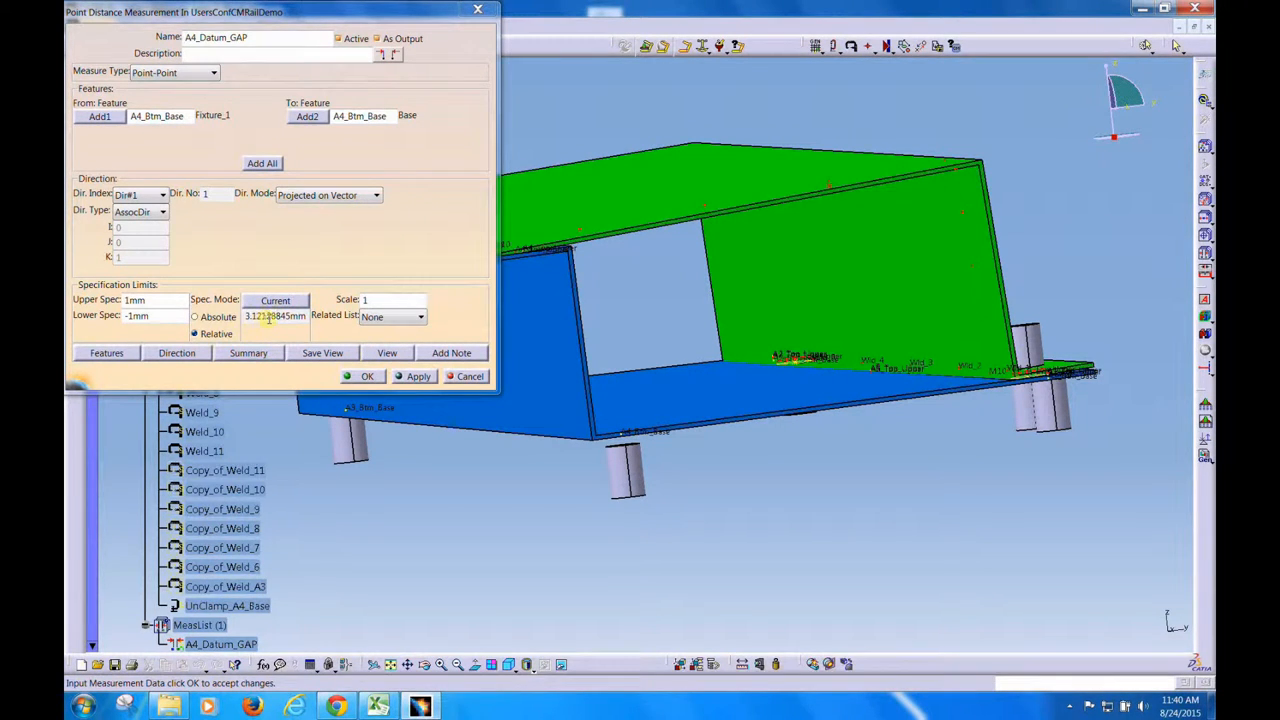
click(367, 376)
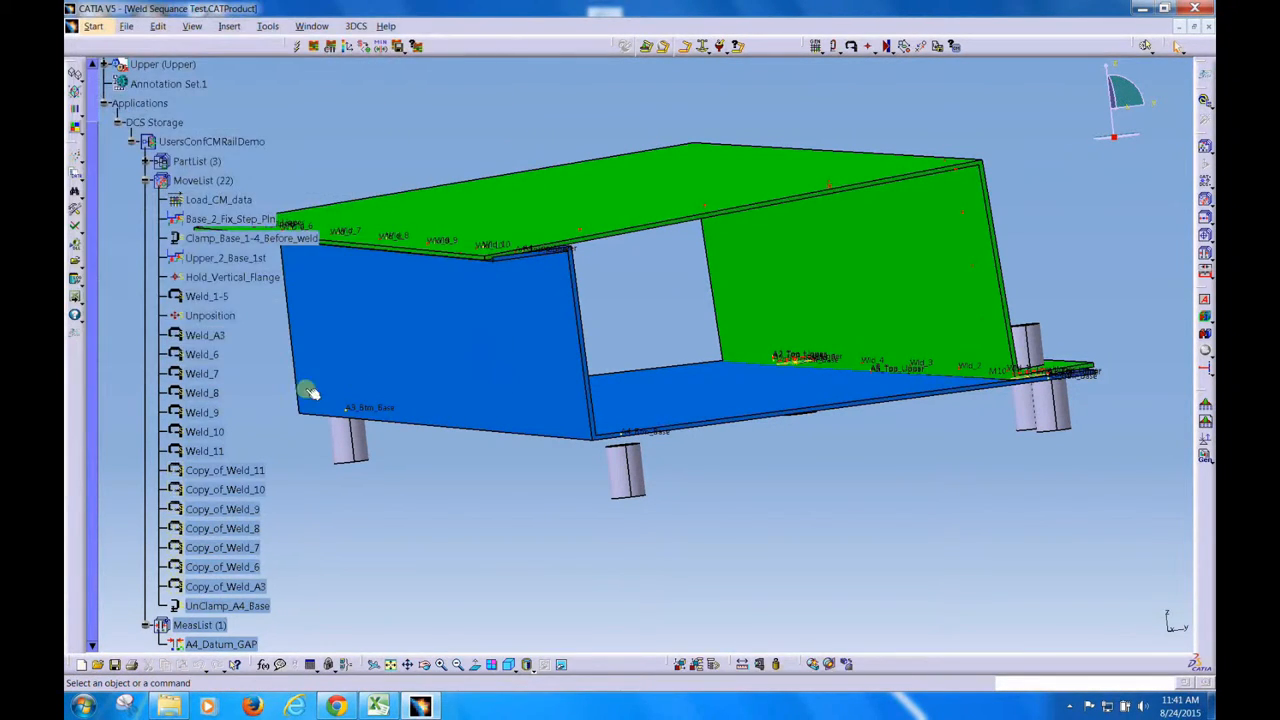
Step: Rebuild with the 14 reversed weld moves and reopen A4_Datum_GAP, now about 2.57 mm
click(205, 335)
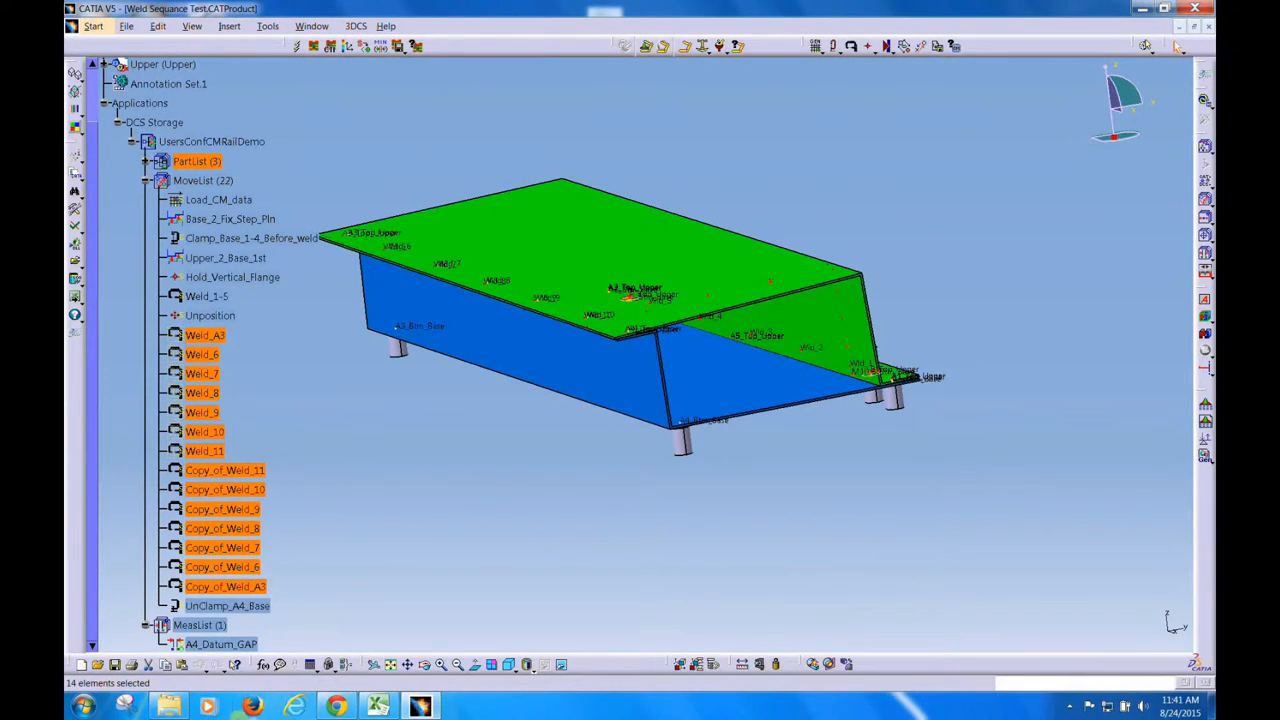
double_click(222, 643)
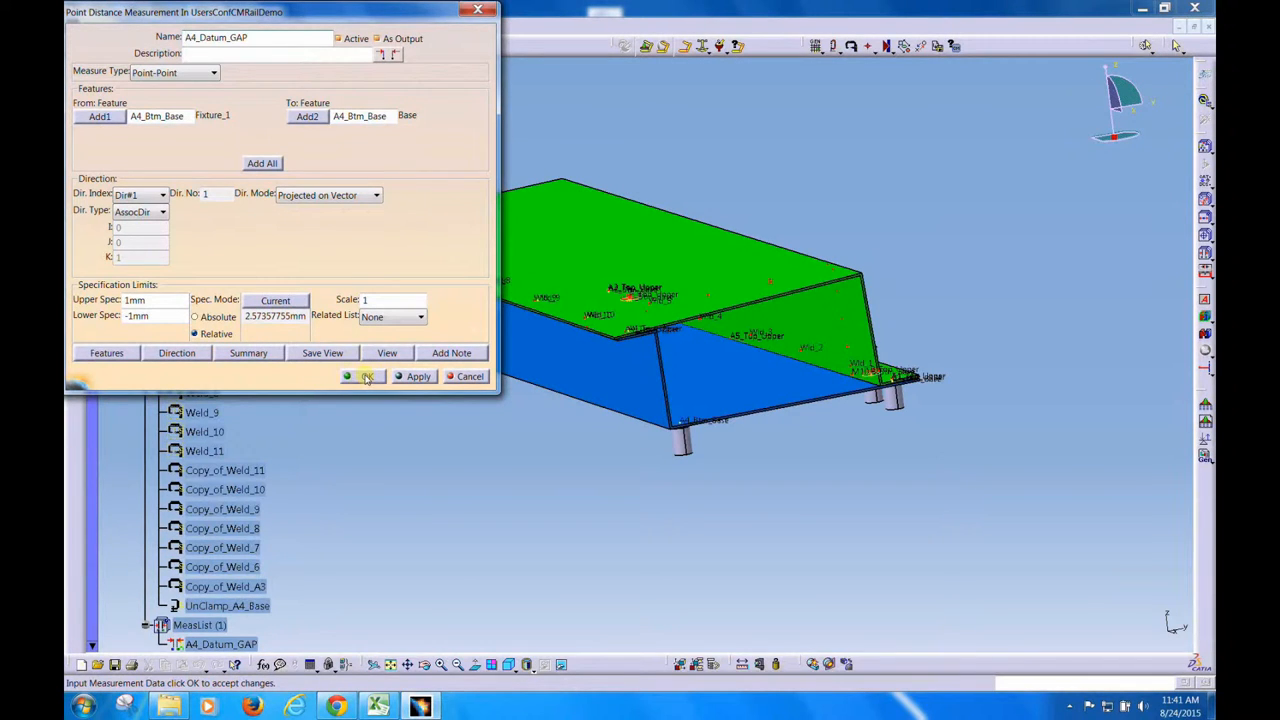
Step: Accept and close the A4_Datum_GAP Point Distance Measurement dialog showing 2.57 mm
click(363, 376)
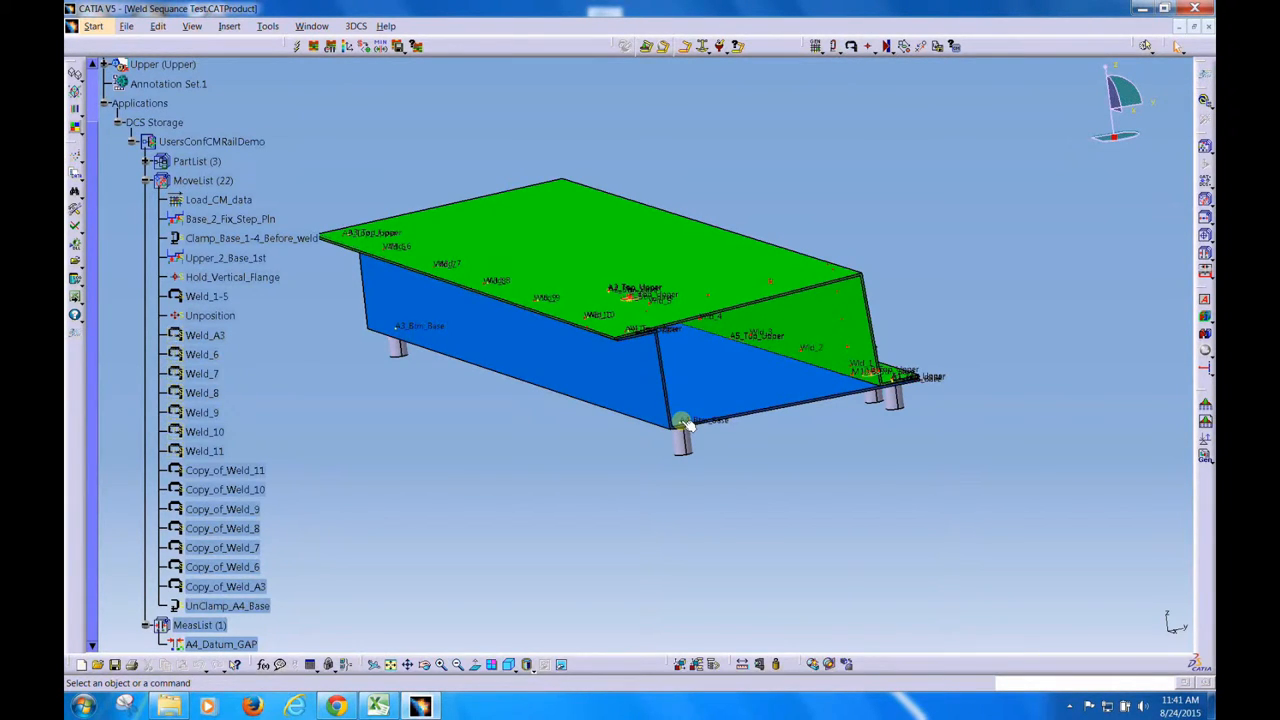
drag(685, 425, 665, 430)
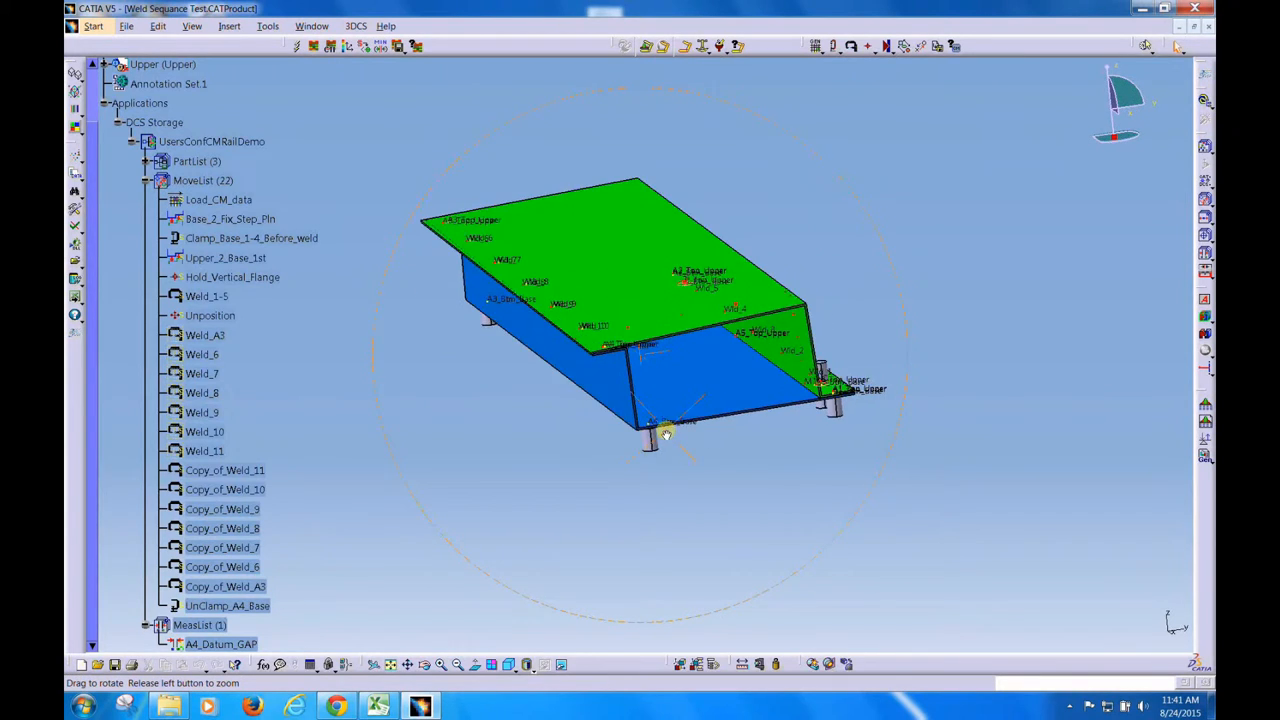
drag(665, 433, 520, 300)
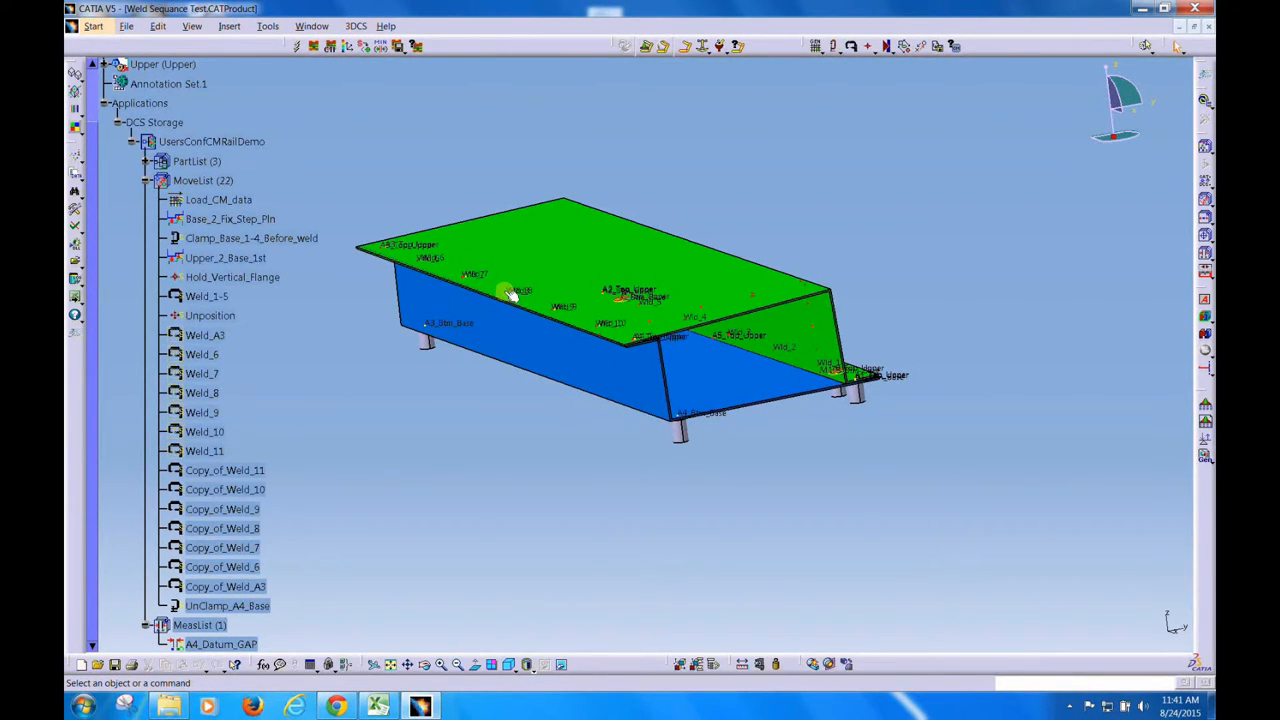
mouse_move(430, 290)
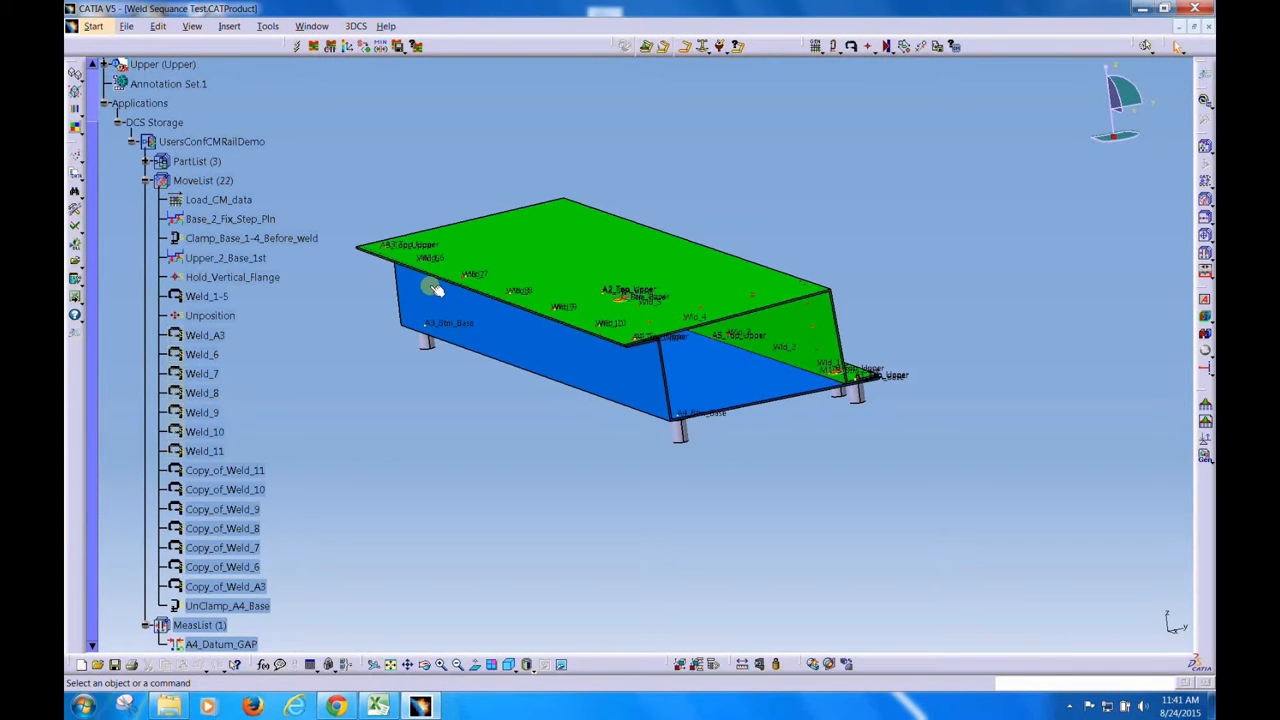